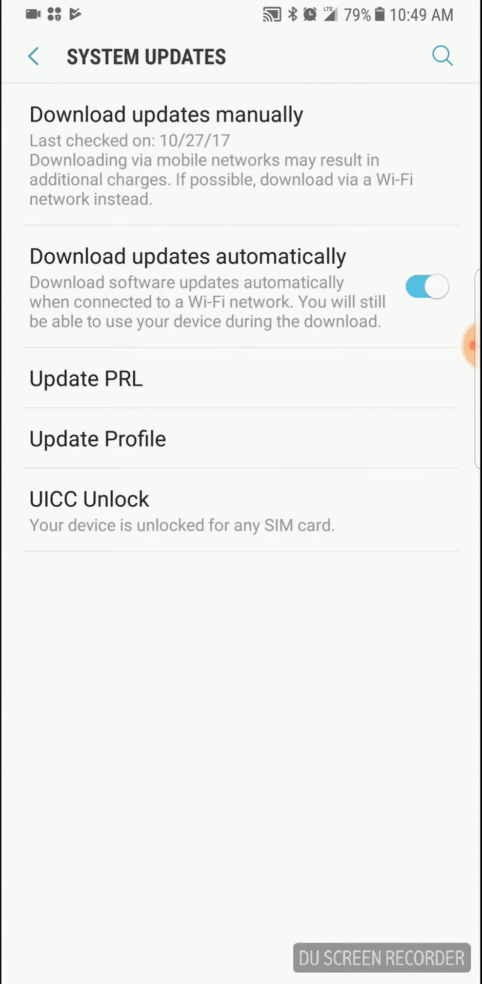
# Step: Attempt to turn on Mobile Hotspot and dismiss the no-subscription Hotspot Error
pyautogui.click(98, 439)
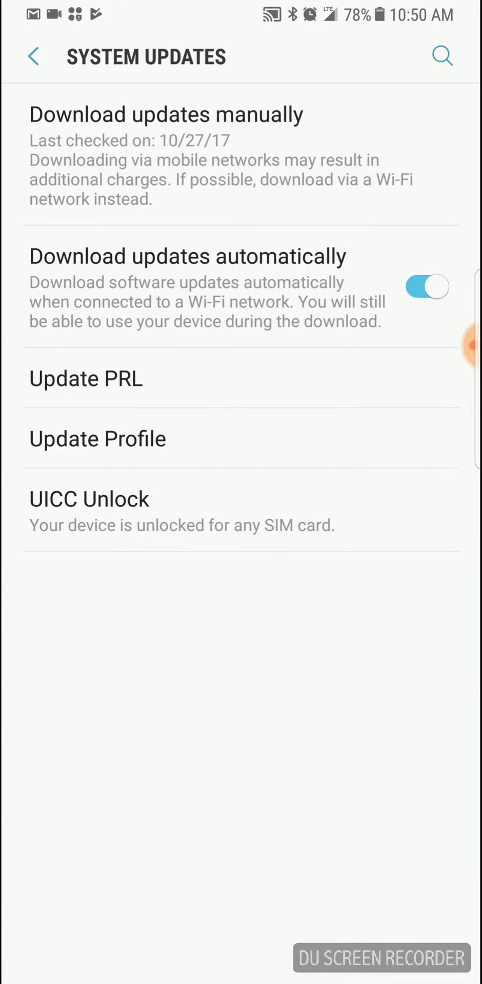
pyautogui.click(97, 438)
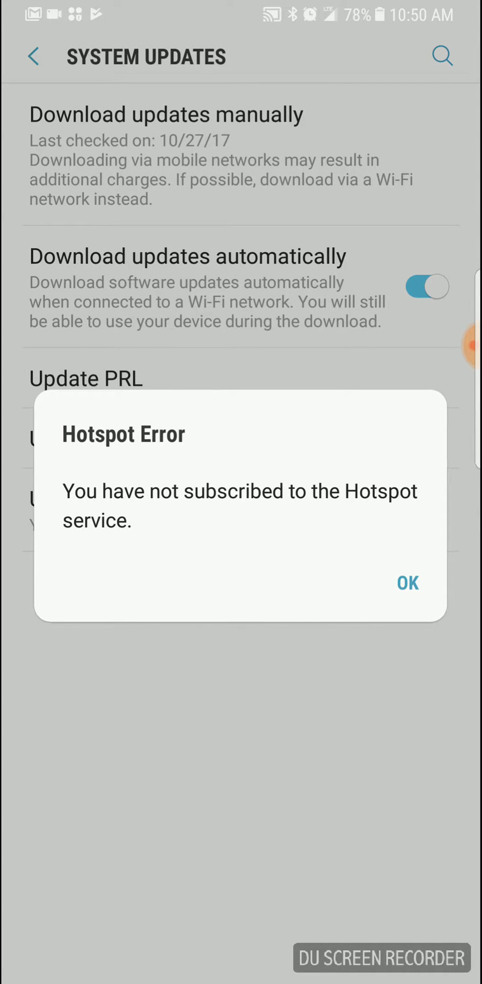
pyautogui.click(407, 583)
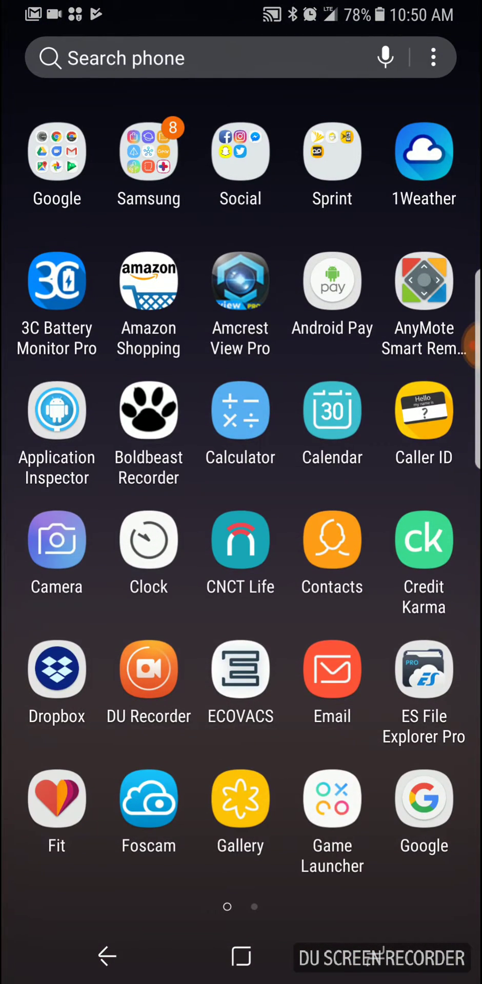
# Step: Swipe the app drawer left to its second page, from Home through µTorrent
pyautogui.hscroll(-3)
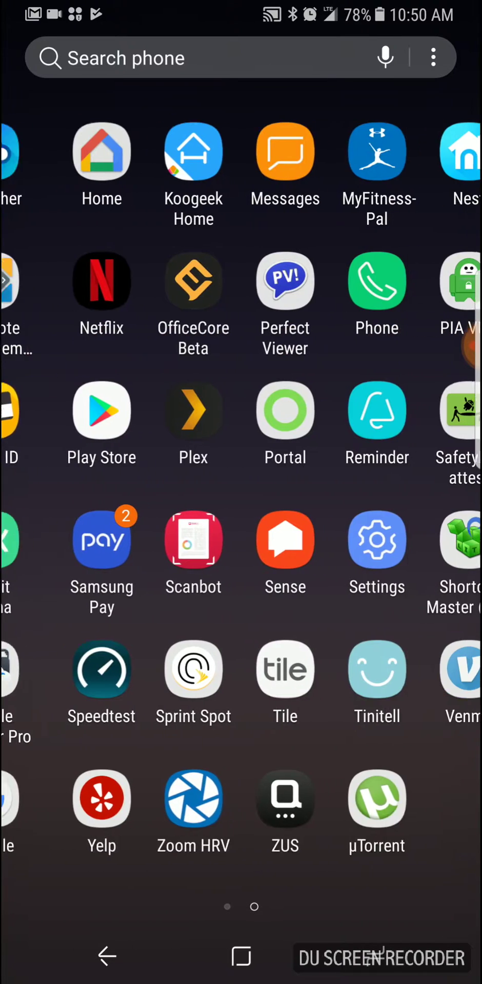
pyautogui.hscroll(-3)
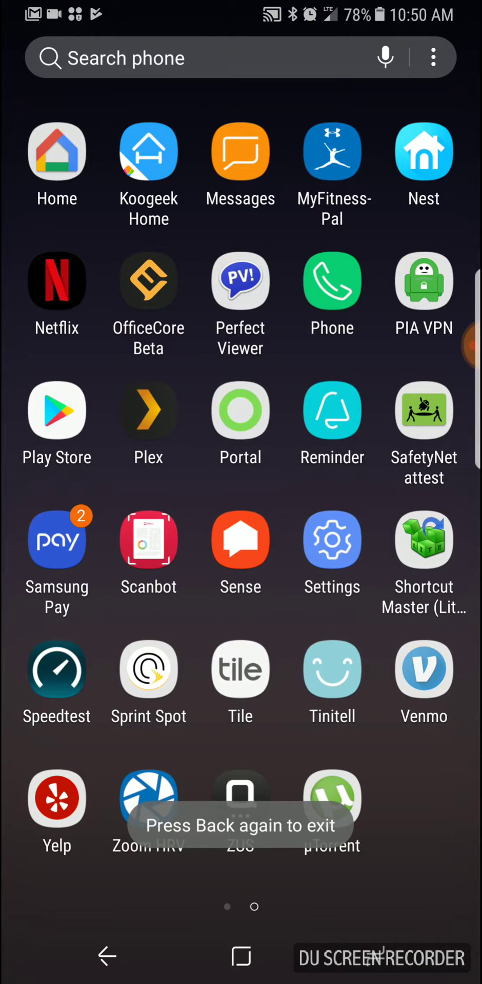
# Step: Launch Shortcut Master (Lite) and open its App Explorer from the ⋮ menu
pyautogui.click(423, 540)
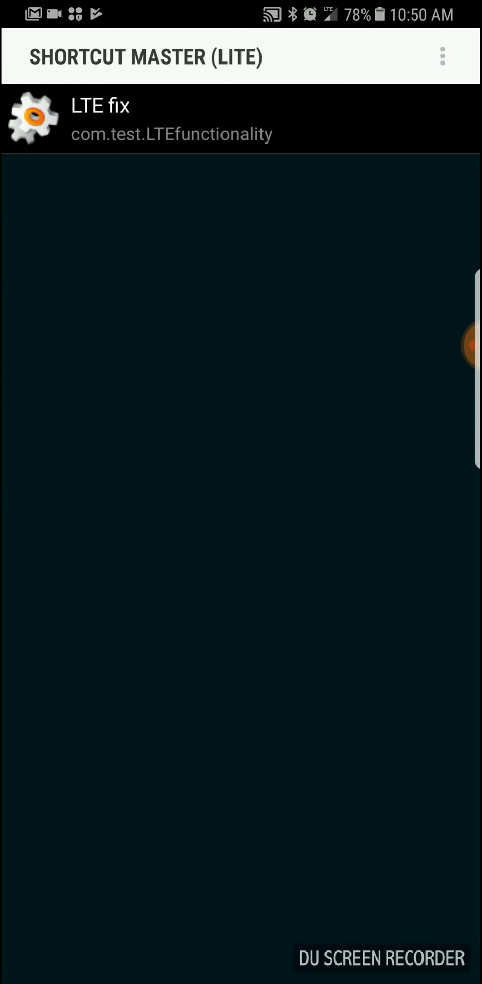
pyautogui.click(443, 56)
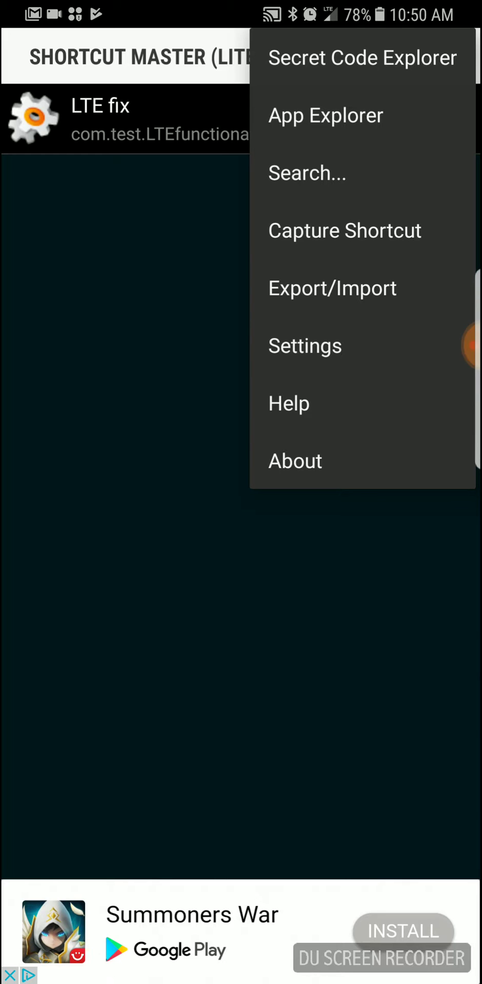
pyautogui.click(326, 115)
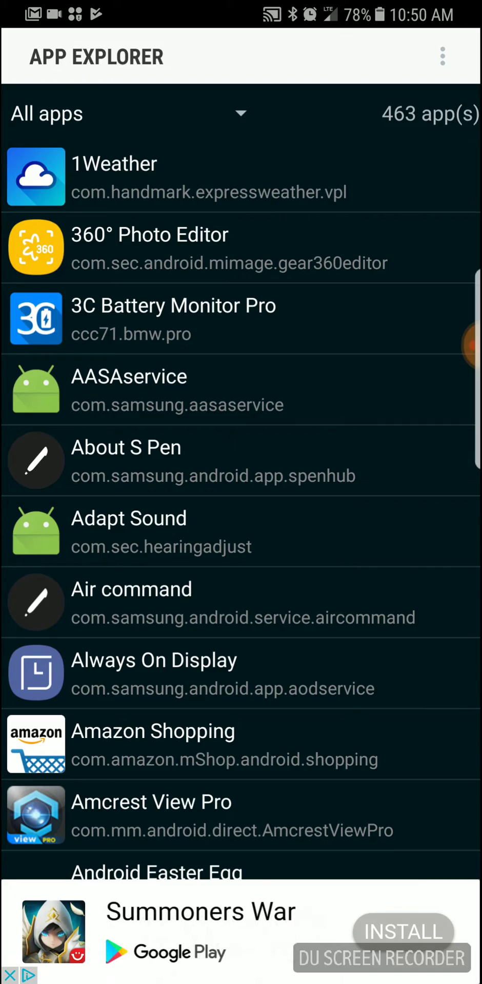
# Step: Scroll to com.test.LTEfunctionality and open its LTE Test menu
pyautogui.scroll(-3)
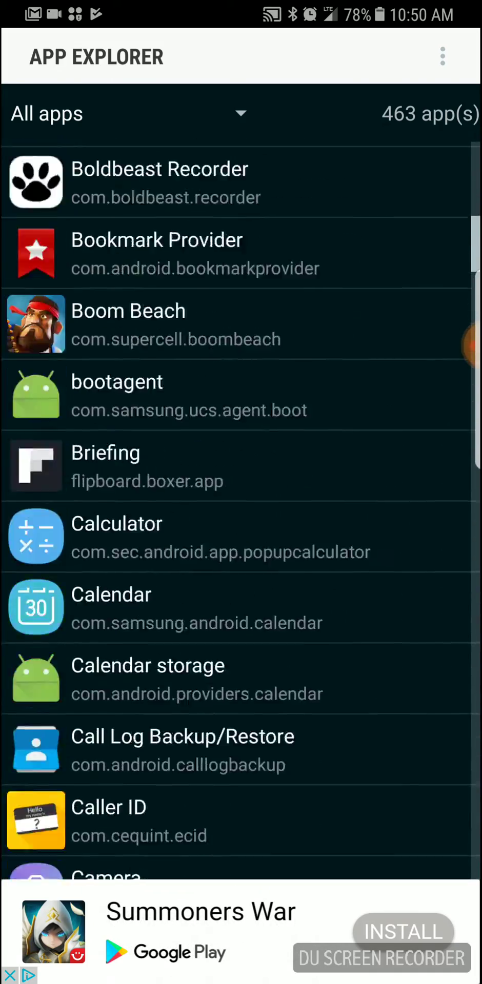
pyautogui.scroll(-3)
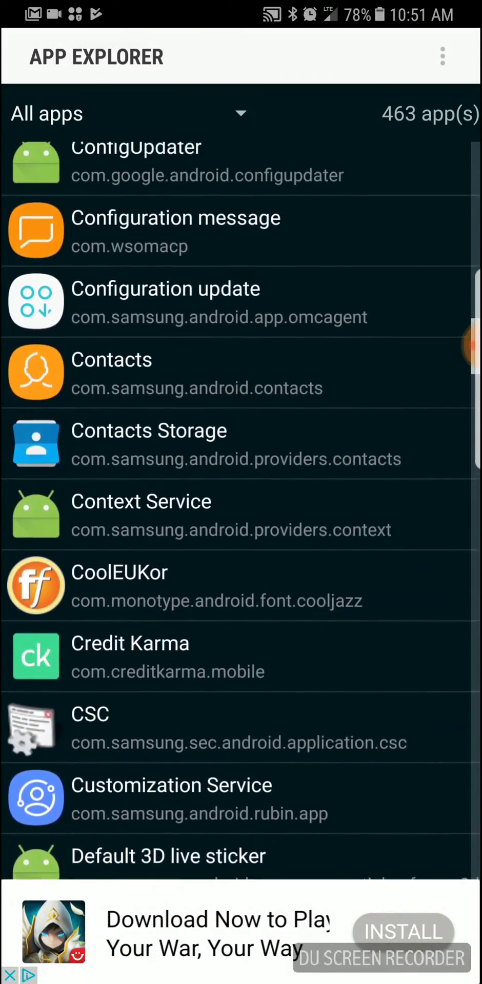
pyautogui.scroll(-3)
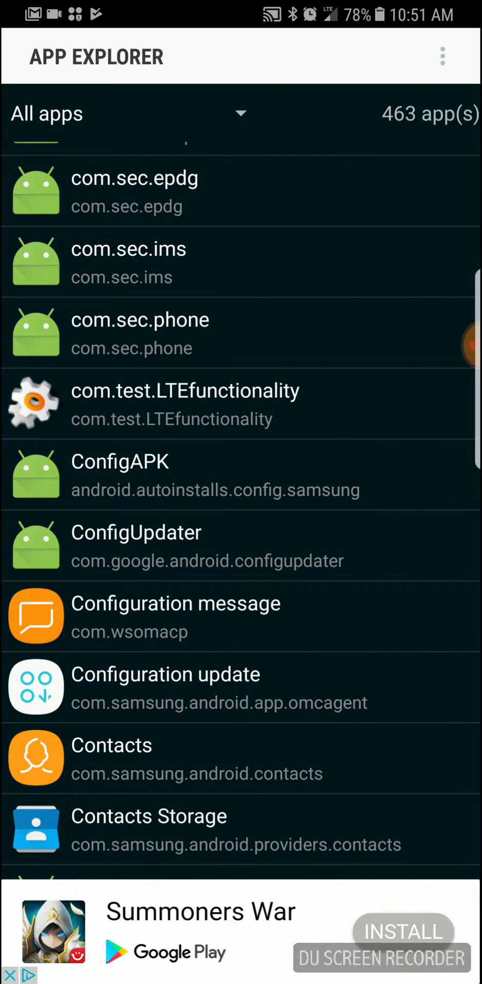
pyautogui.click(185, 404)
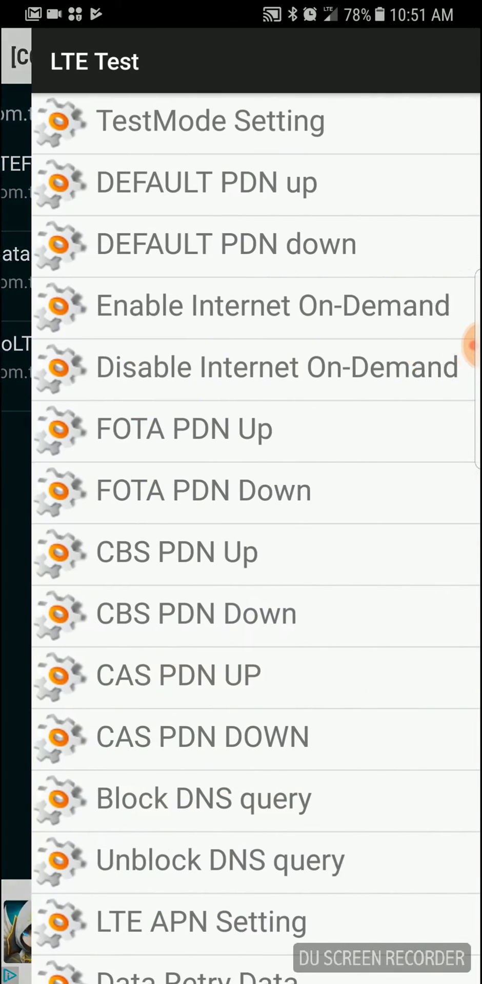
# Step: Open the APN2 LTE internet access point and scroll to its default,mms APN type
pyautogui.scroll(-3)
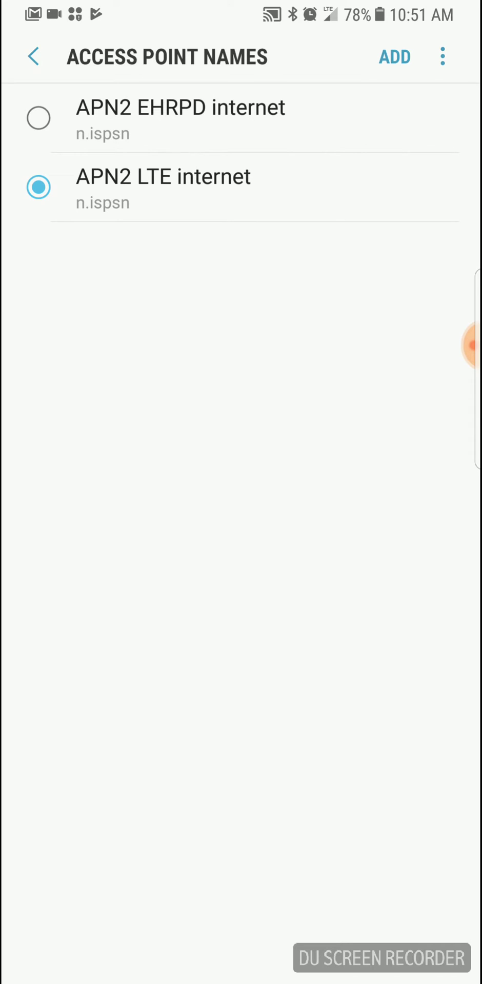
pyautogui.click(162, 186)
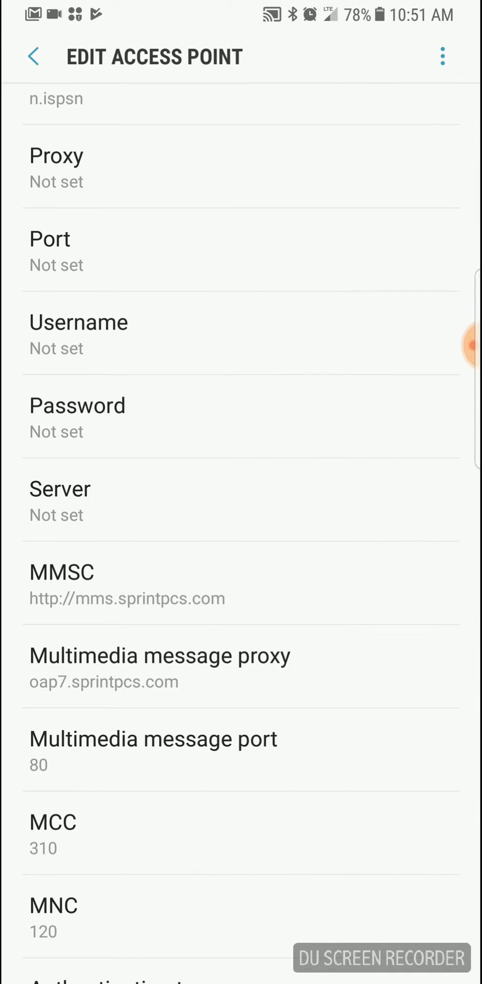
pyautogui.scroll(-3)
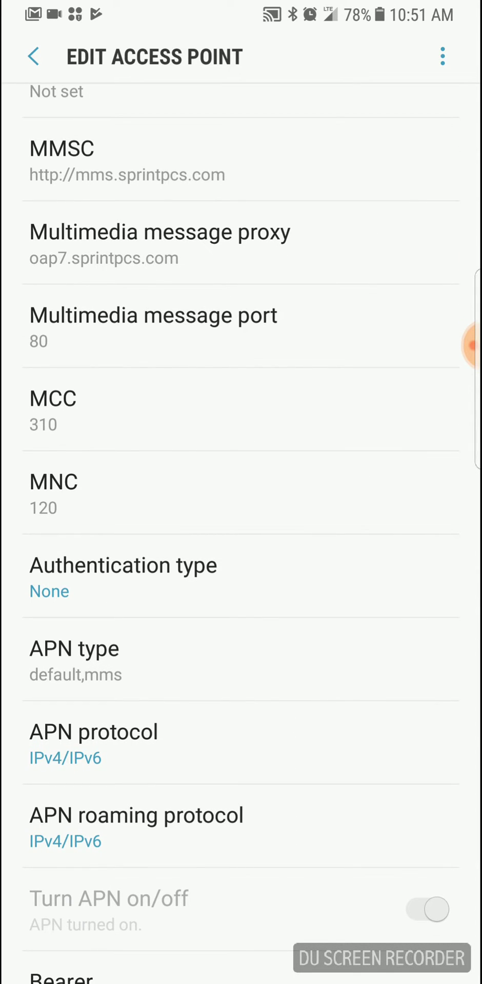
# Step: Append ',DUN' to the APN type so it reads default,mms,DUN
pyautogui.click(74, 648)
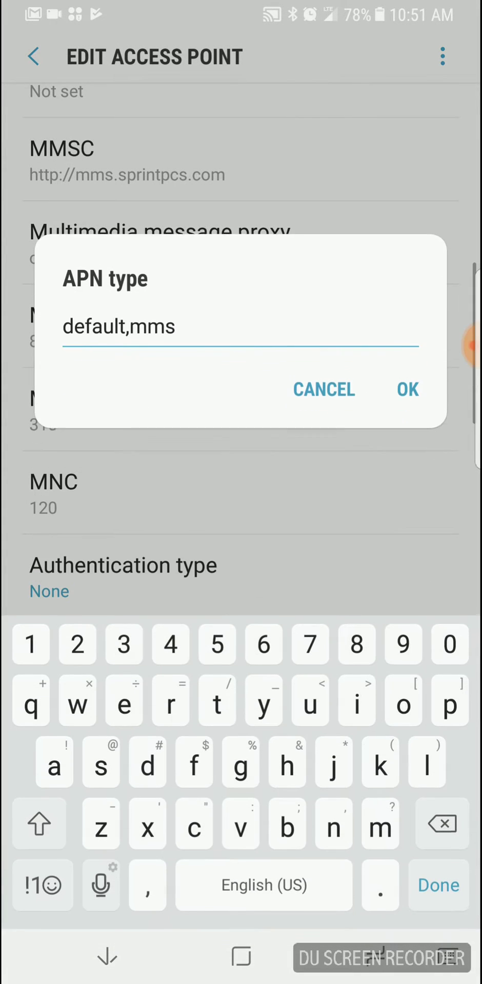
pyautogui.write(',')
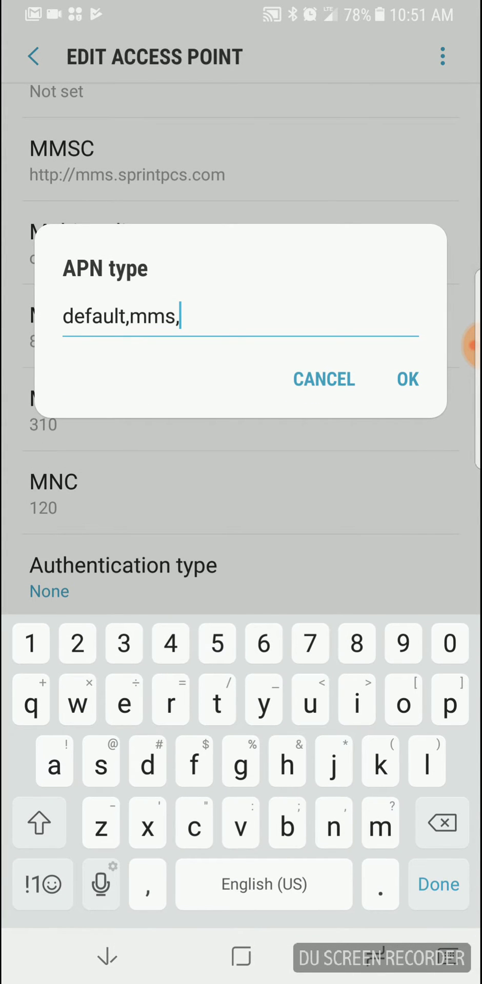
pyautogui.write('U')
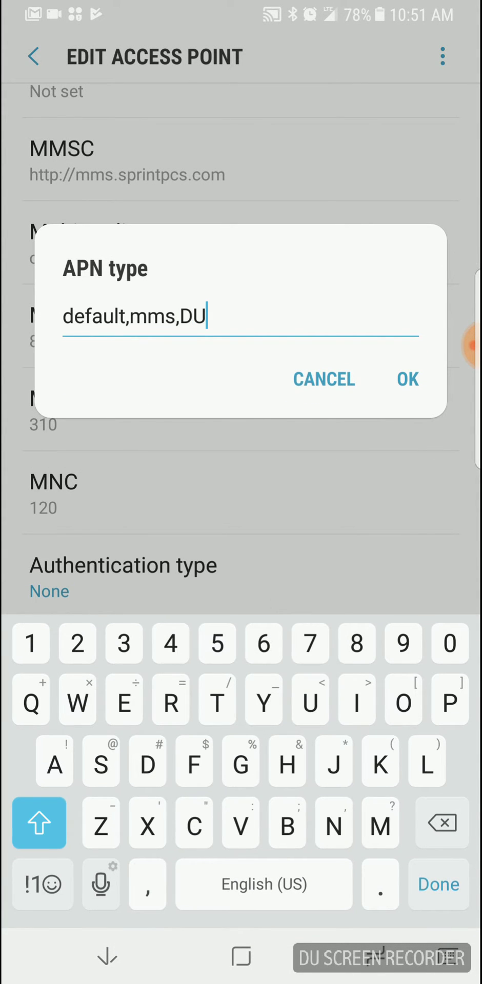
pyautogui.write('N')
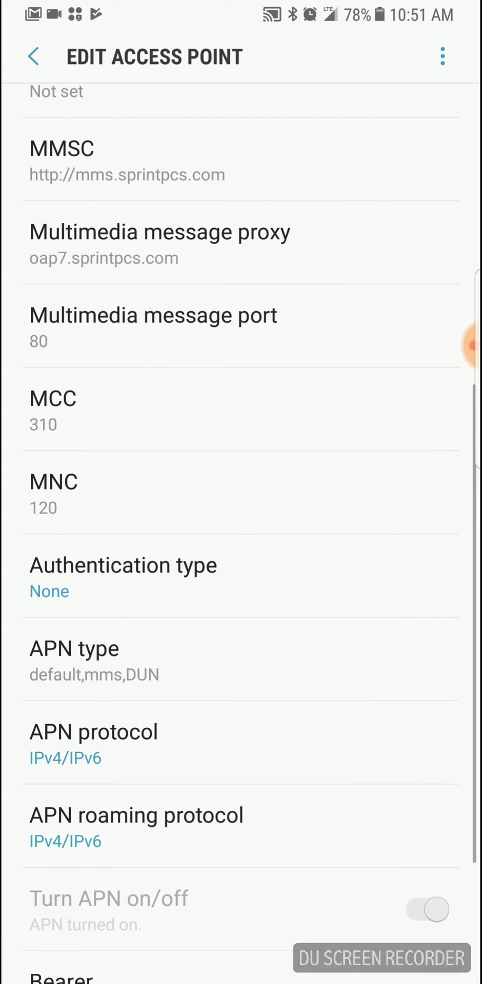
# Step: Reopen APN2 LTE internet to confirm default,mms,DUN, then open quick settings from Home
pyautogui.click(34, 56)
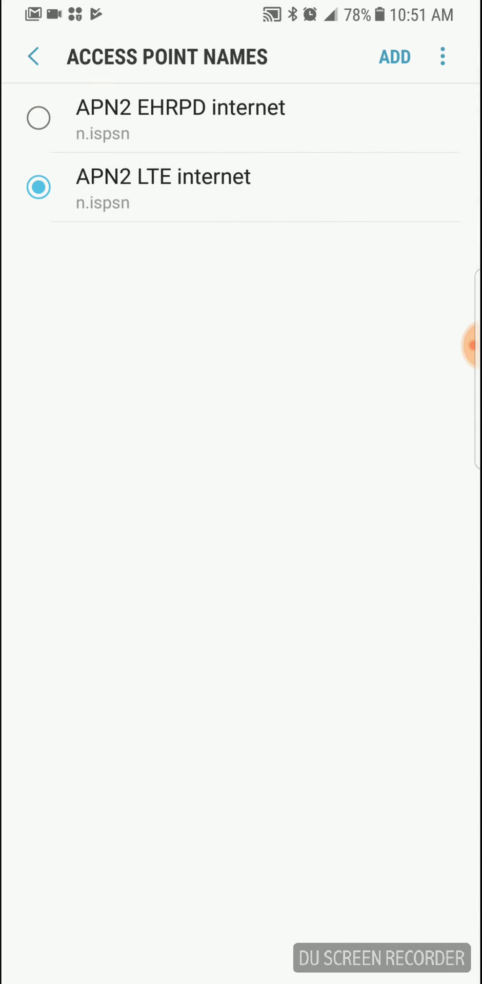
pyautogui.click(162, 176)
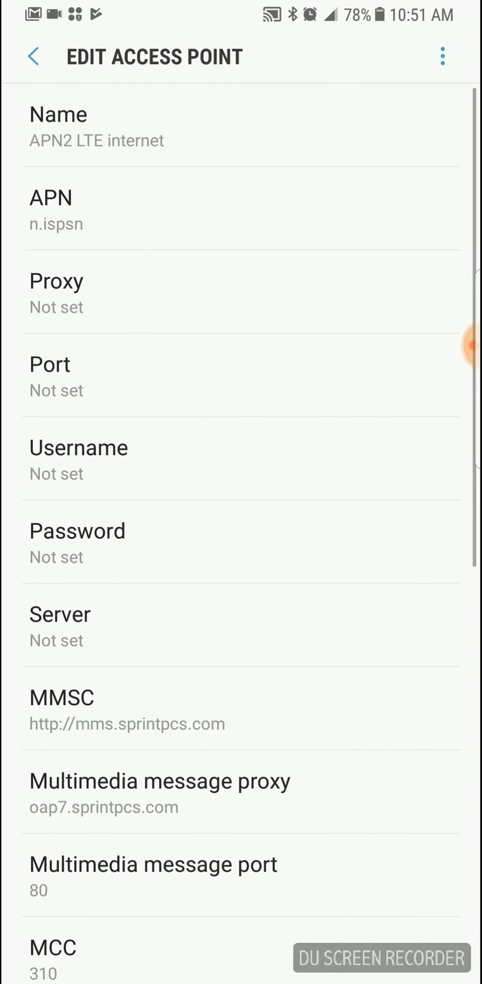
pyautogui.scroll(-3)
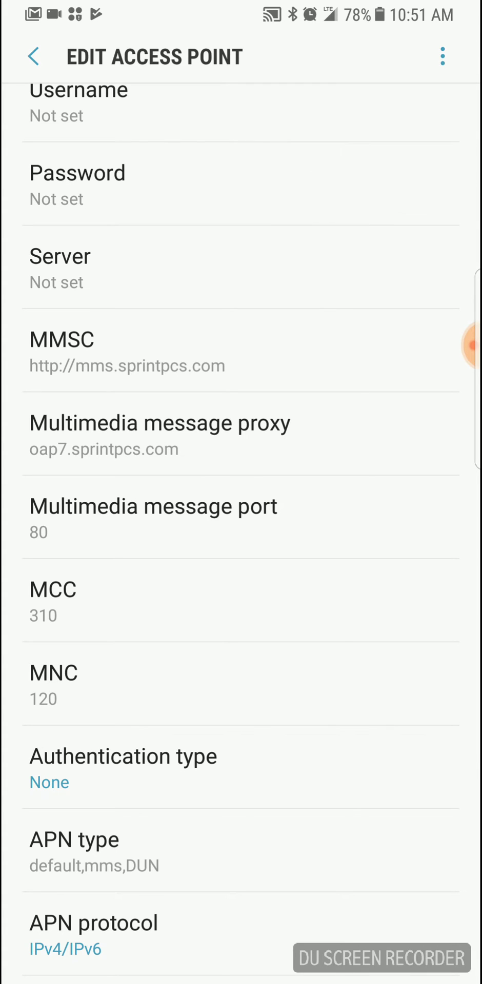
pyautogui.press('Home')
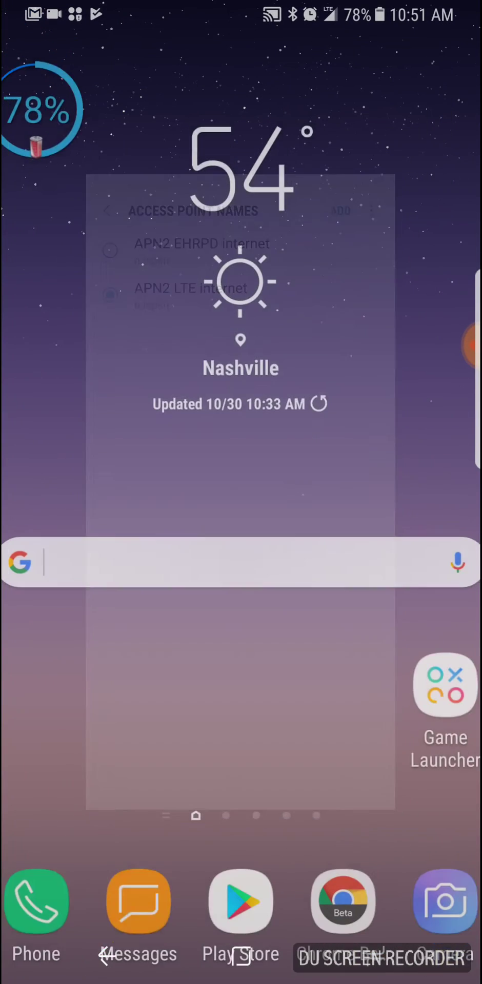
pyautogui.moveTo(241, 12); pyautogui.dragTo(241, 440)
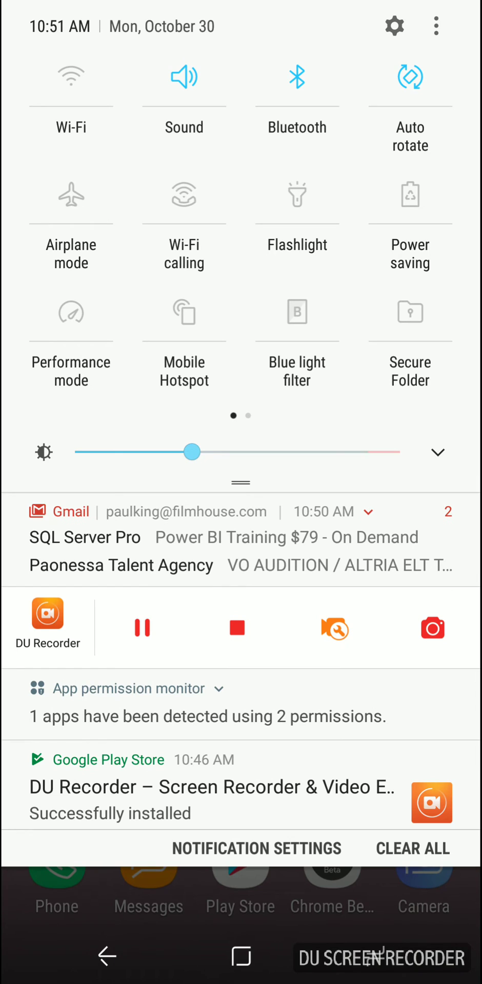